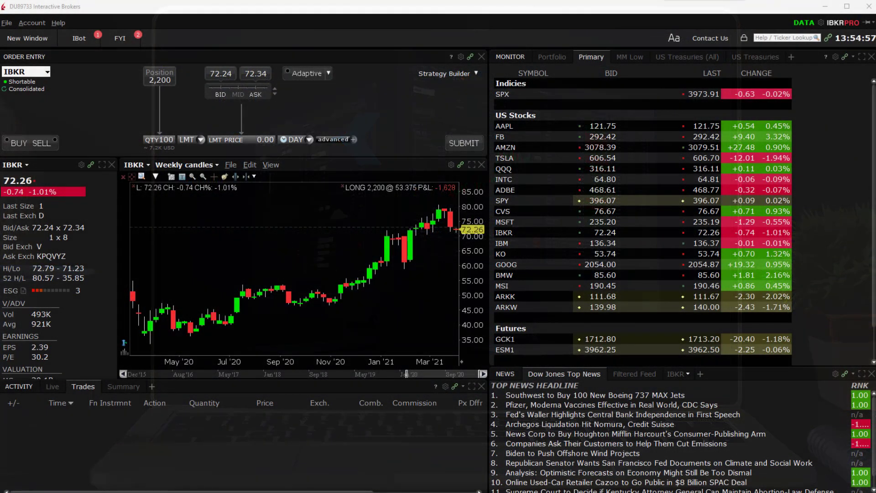
Enable ActiveX and Socket Clients in the Global Configuration API settings
left_click(6, 23)
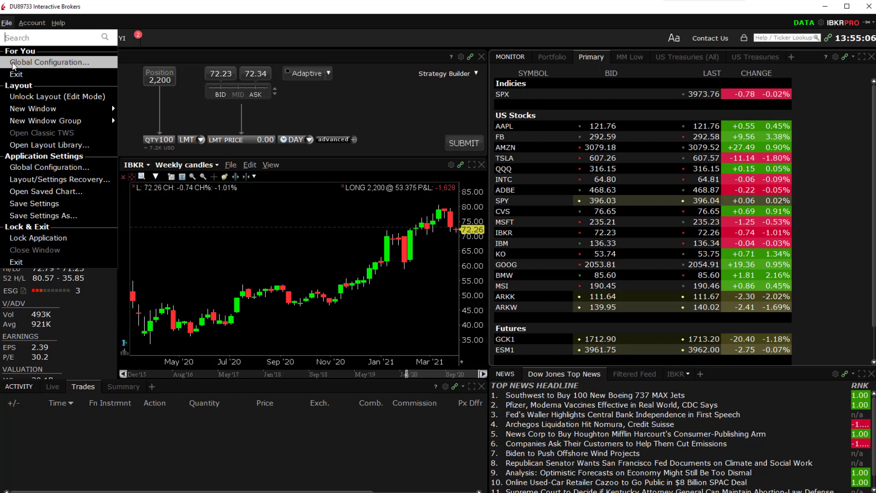
left_click(50, 62)
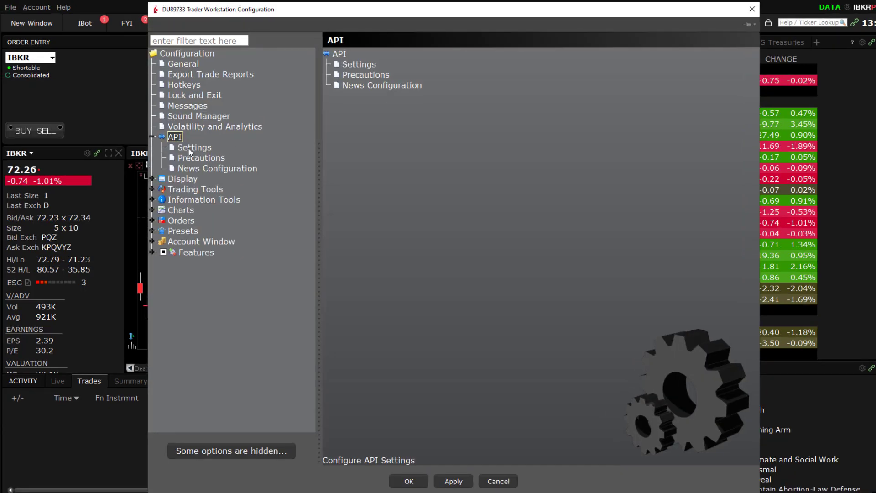
left_click(193, 147)
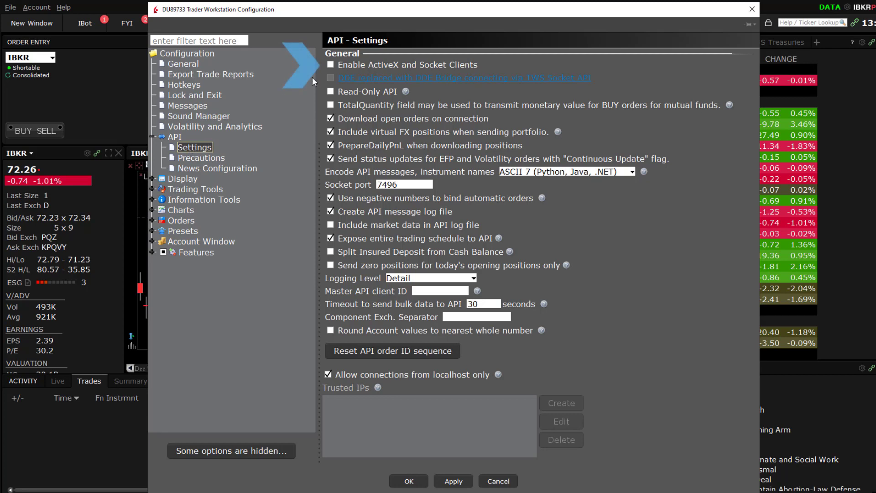
left_click(330, 65)
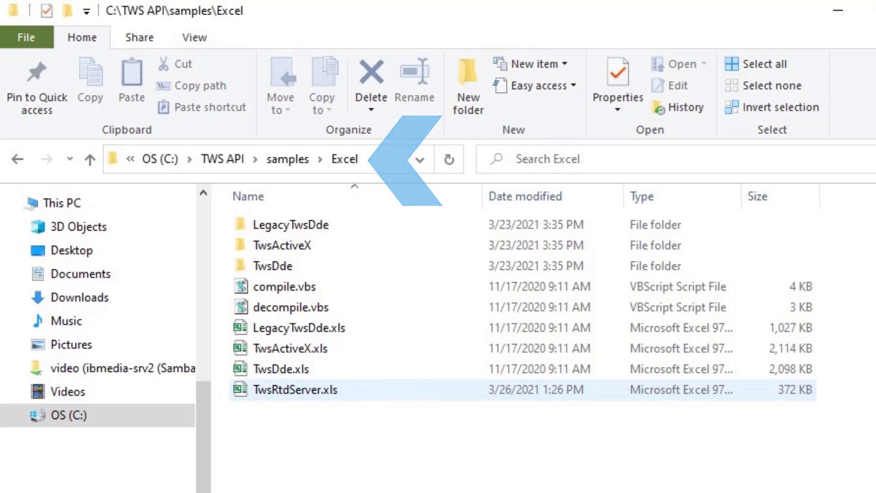
Launch the TwsRtdServer.xls sample workbook from the TWS API Excel samples folder
double_click(295, 390)
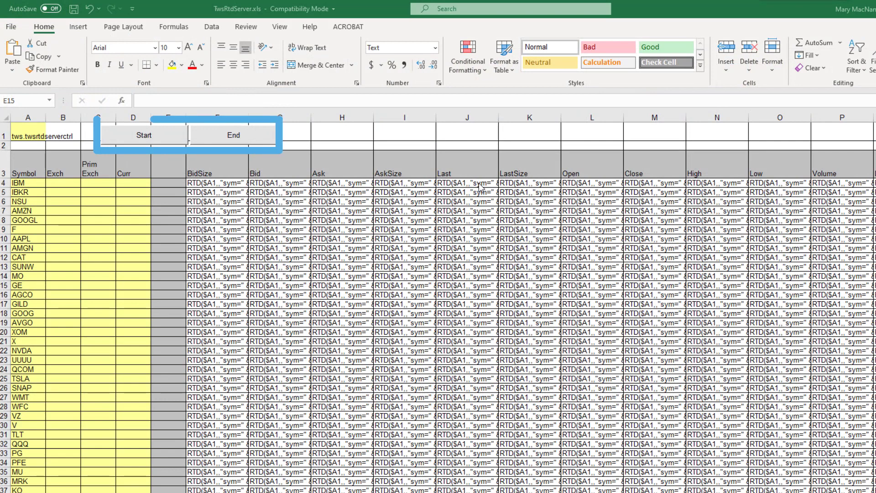
Inspect the RTD formula behind a Last price cell and start the sample sheet's live price requests
left_click(466, 183)
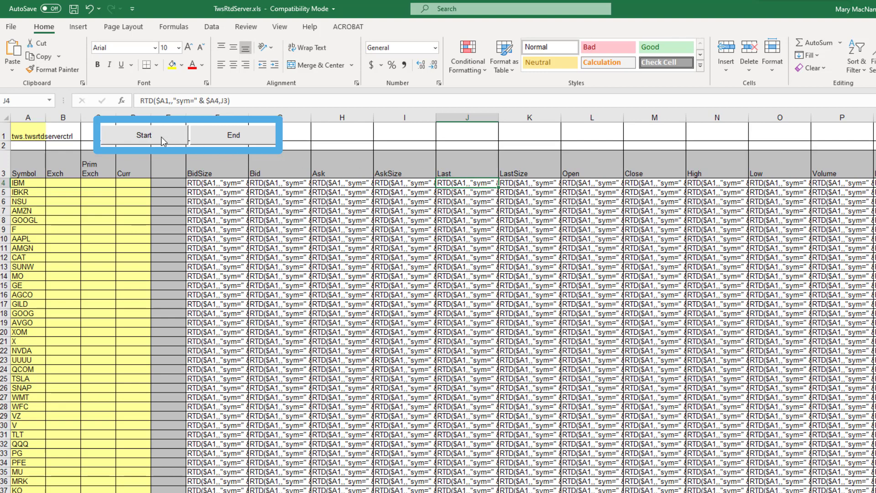
left_click(144, 135)
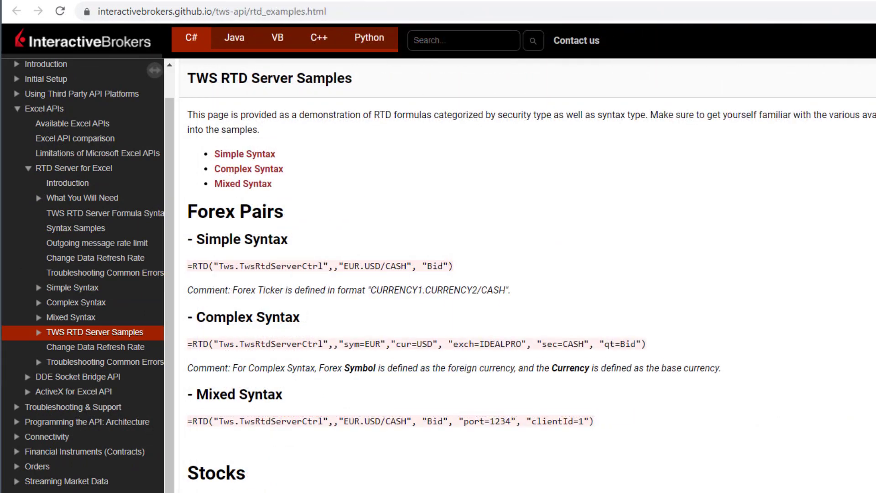
Scroll the RTD Server Samples page down to the Stocks Simple Syntax examples
scroll("down", 3)
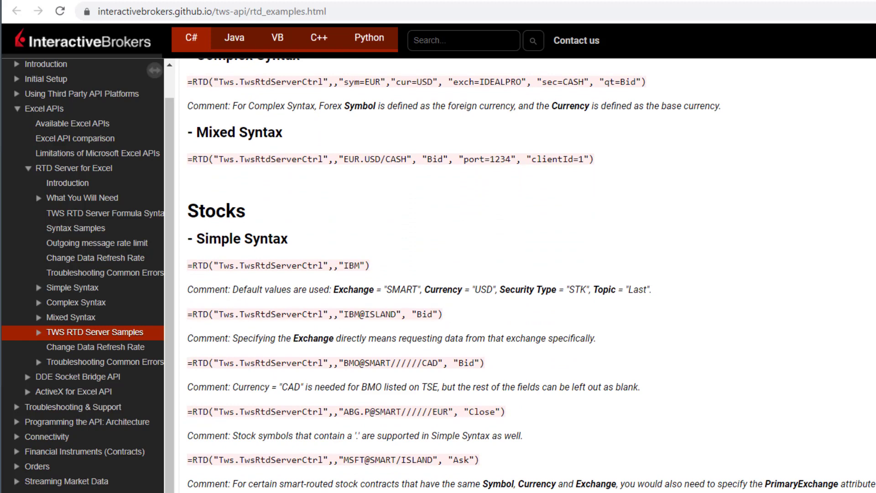
scroll("down", 3)
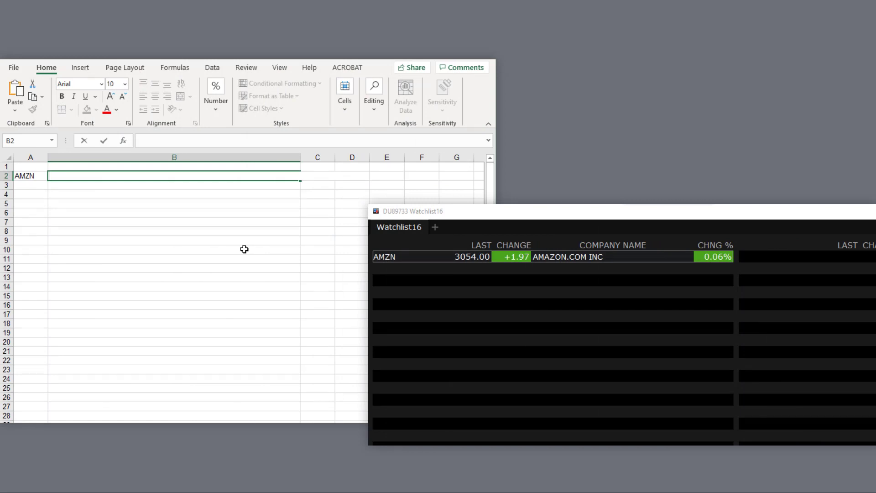
Enter an RTD formula in B2 for sym=AMZN, sec=STK, exch=SMART, cur=USD, qt=Last, returning 3054
type("=RTD(\"tws.twsrtdserverctrl\",,\"sym=AMZN\", \"sec=STK\", \"exch=SMART\", \"cur=USD\",\"qt=Last\")")
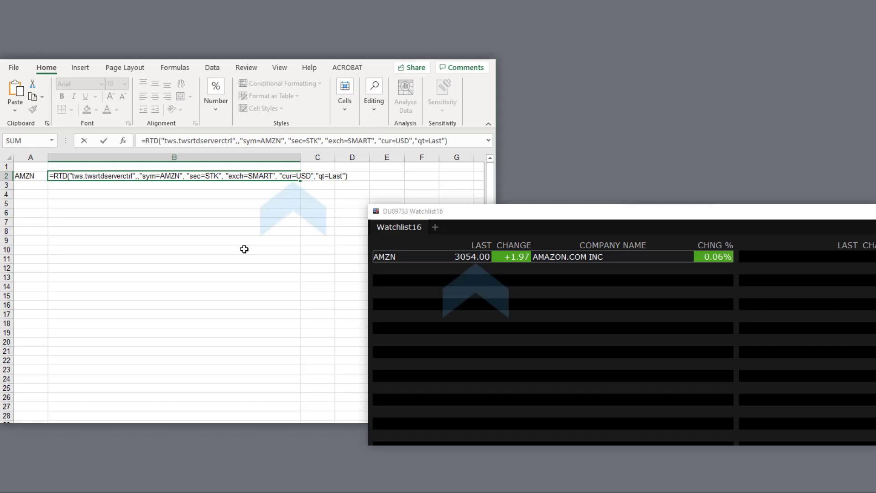
key("Return")
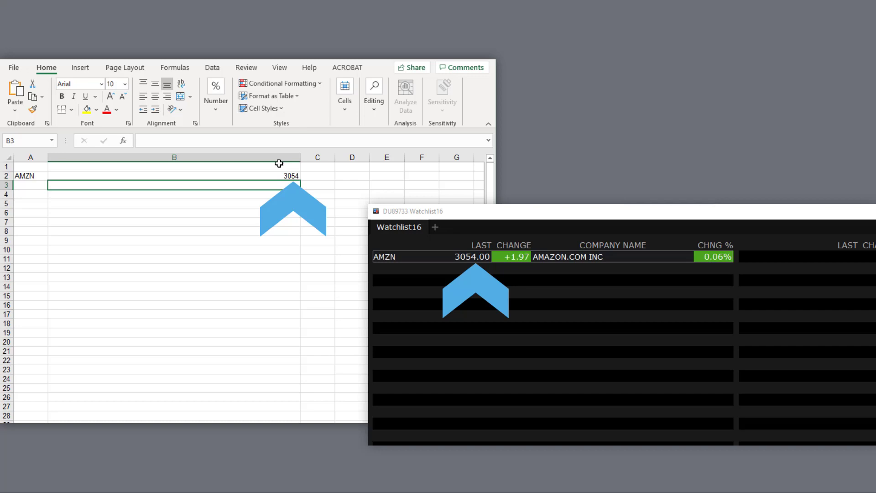
left_click(173, 175)
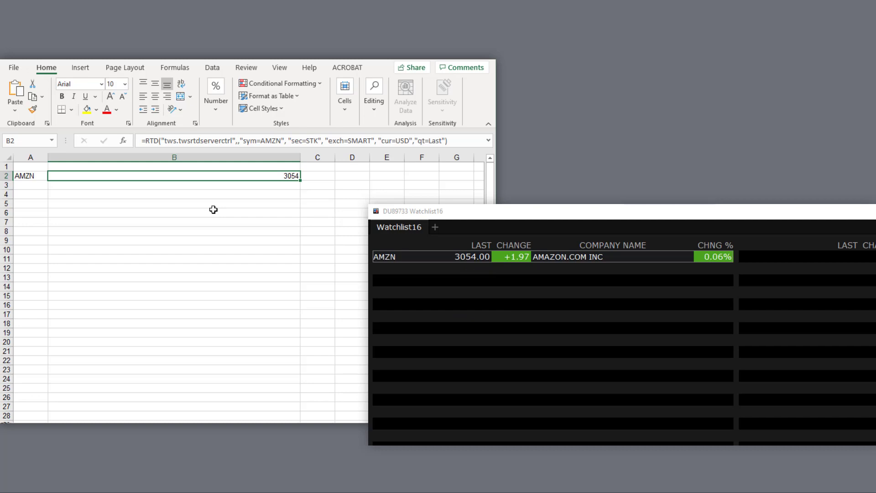
mouse_move(302, 269)
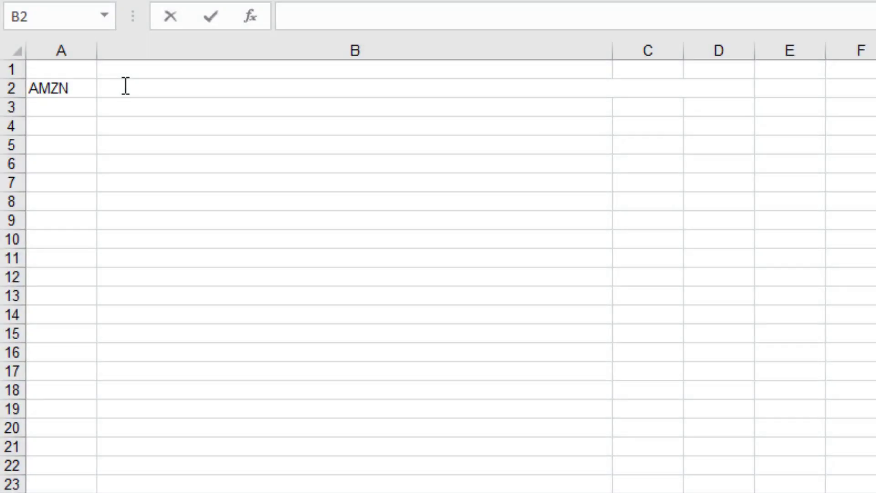
Replace B2 with the shorter =RTD("tws.twsrtdserverctrl",,"AMZN@SMART") formula
type("=RTD(\"tws.twsrtdserverctrl\",,\"AMZN@SMART\")")
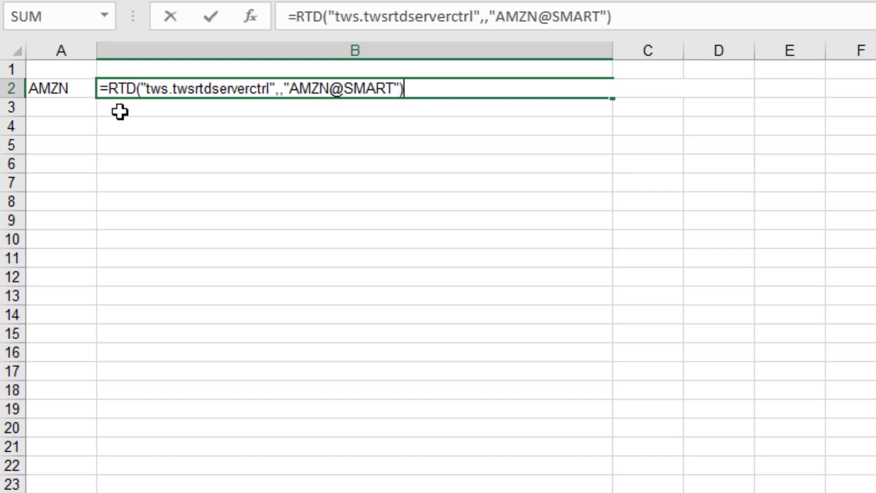
key("Return")
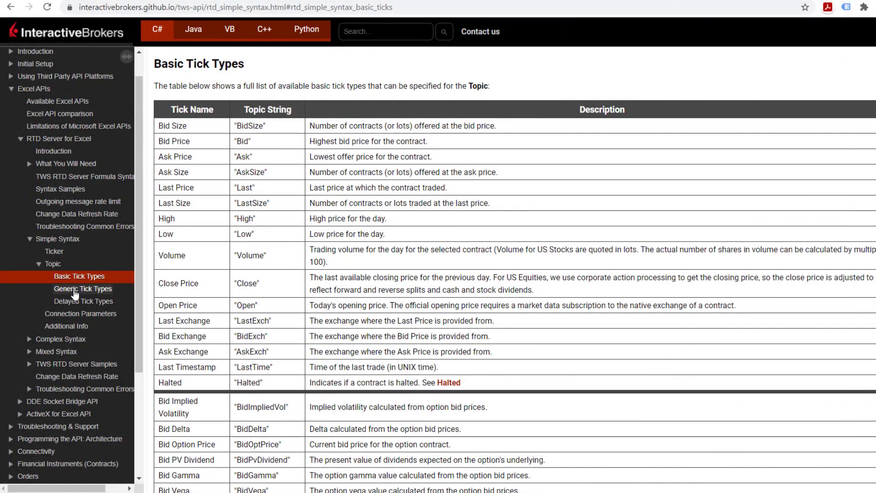
Review the Generic Tick Types table of topic strings such as Week52Hi with their required tick numbers
left_click(84, 288)
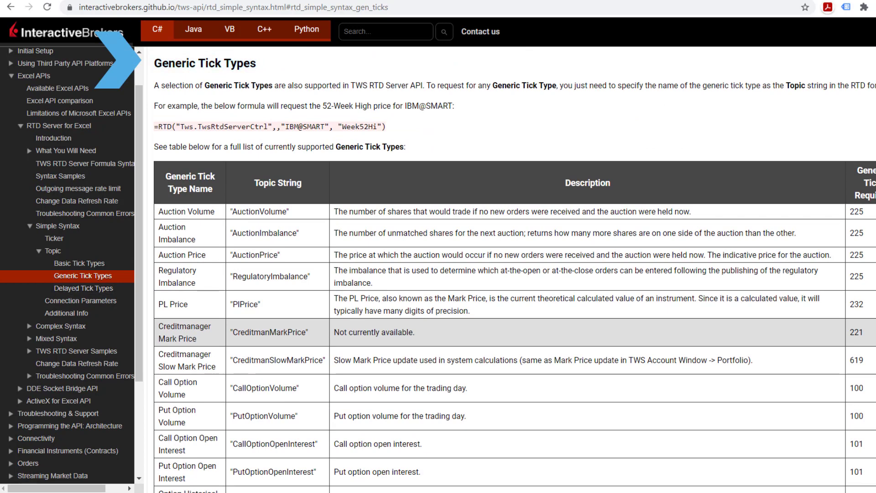
mouse_move(127, 55)
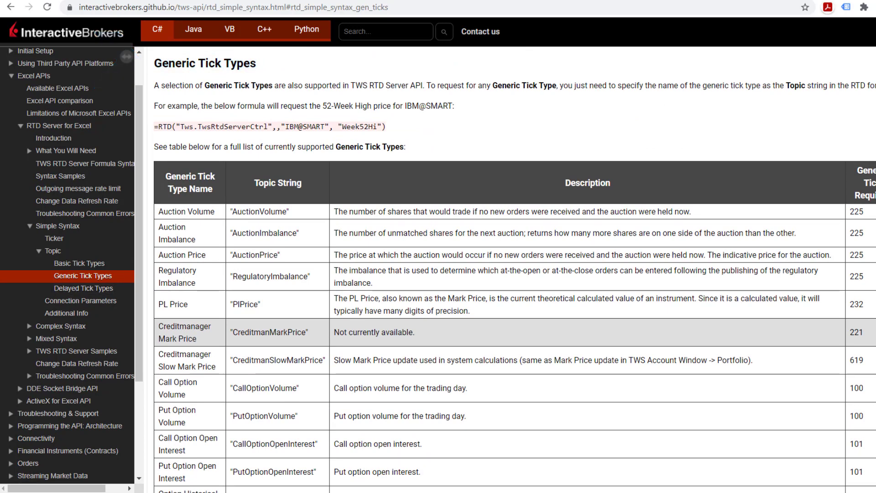
scroll("down", 3)
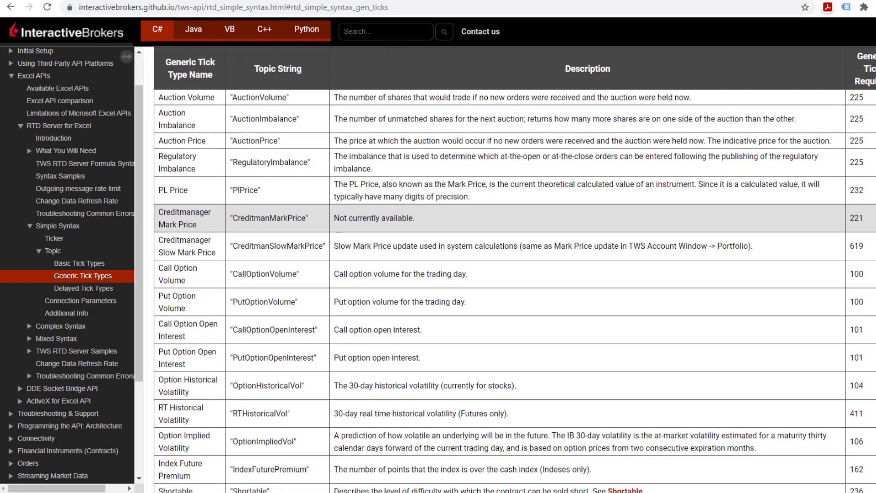
scroll("down", 3)
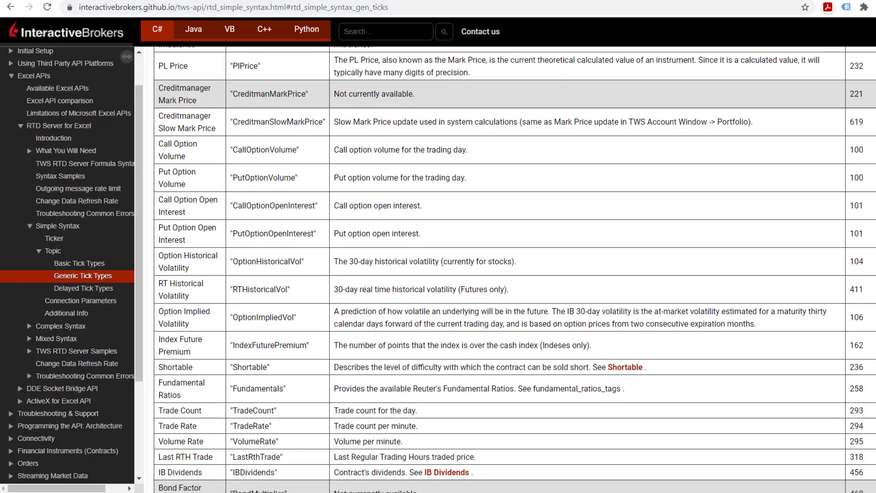
scroll("down", 3)
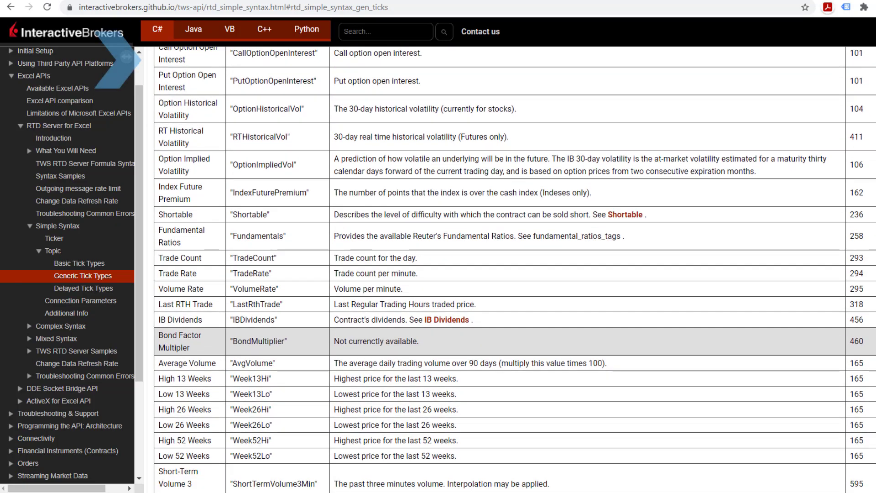
scroll("down", 3)
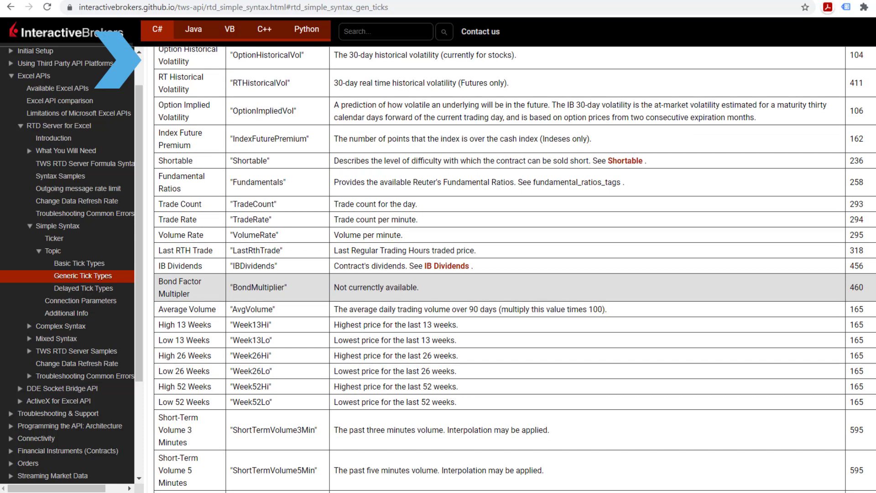
mouse_move(220, 389)
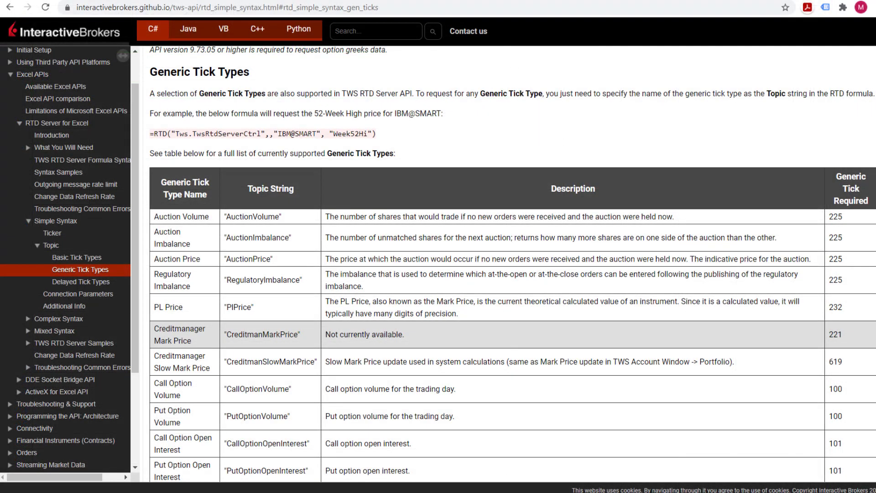
scroll("down", 3)
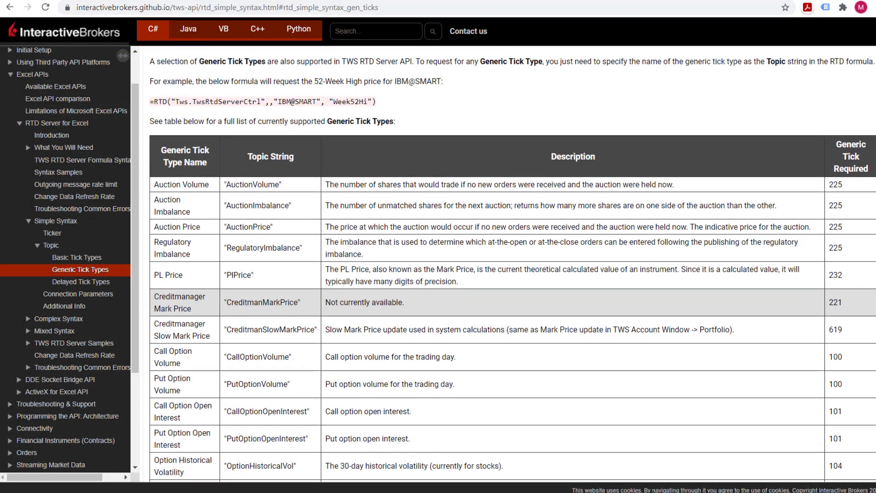
scroll("down", 3)
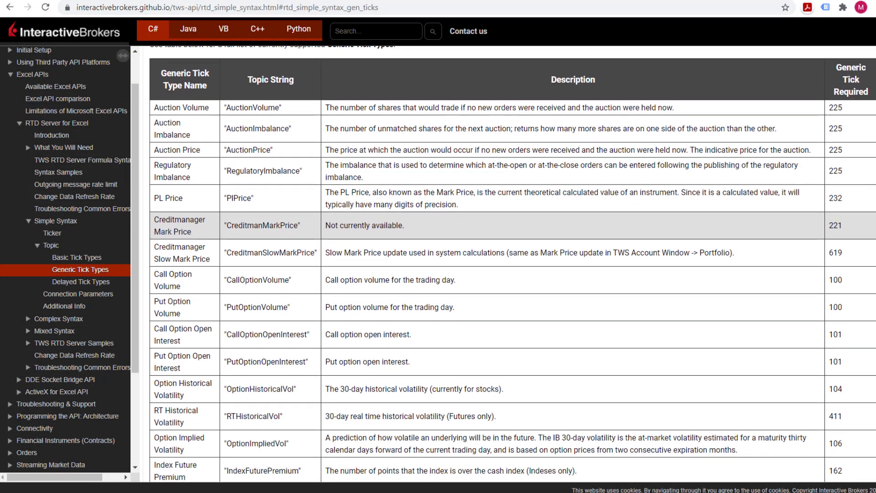
scroll("down", 3)
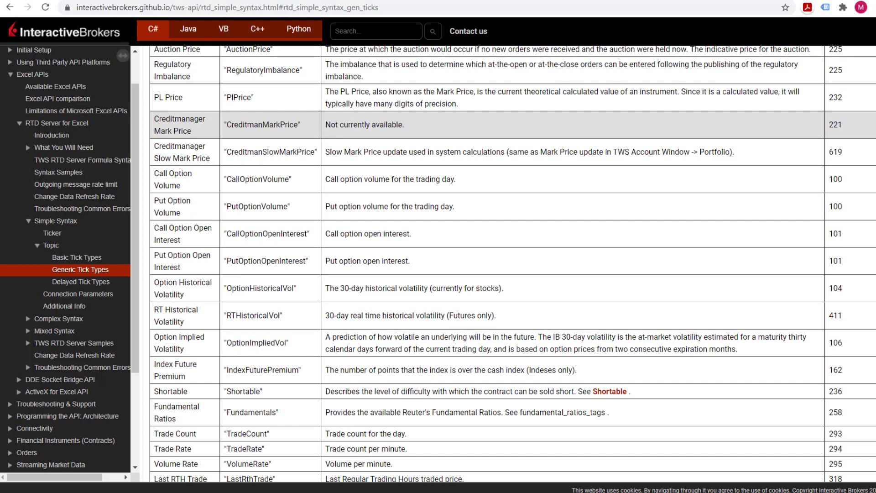
scroll("down", 3)
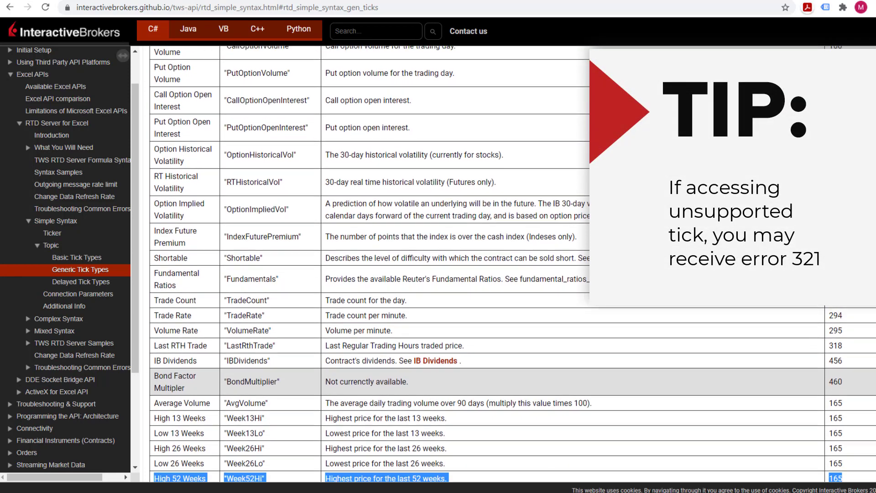
scroll("down", 3)
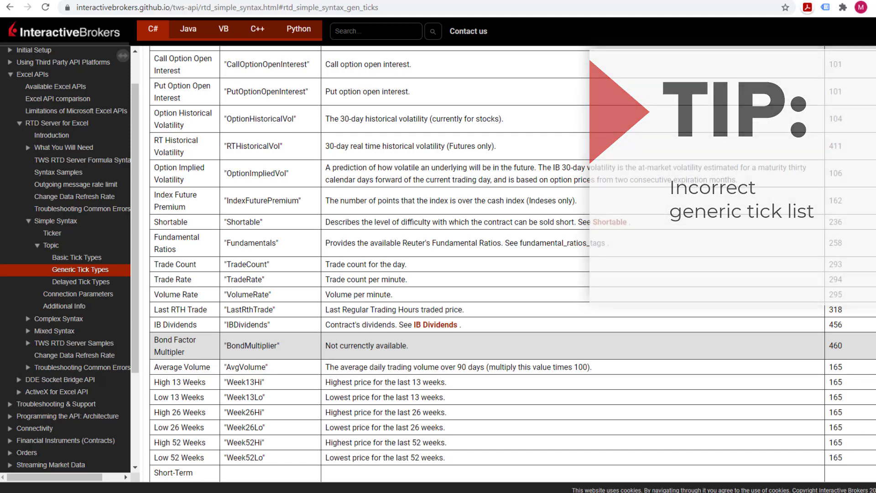
scroll("down", 3)
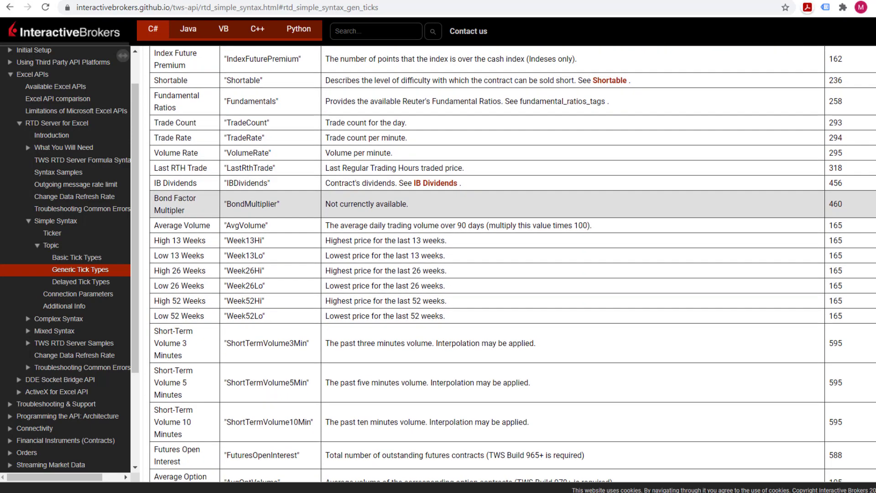